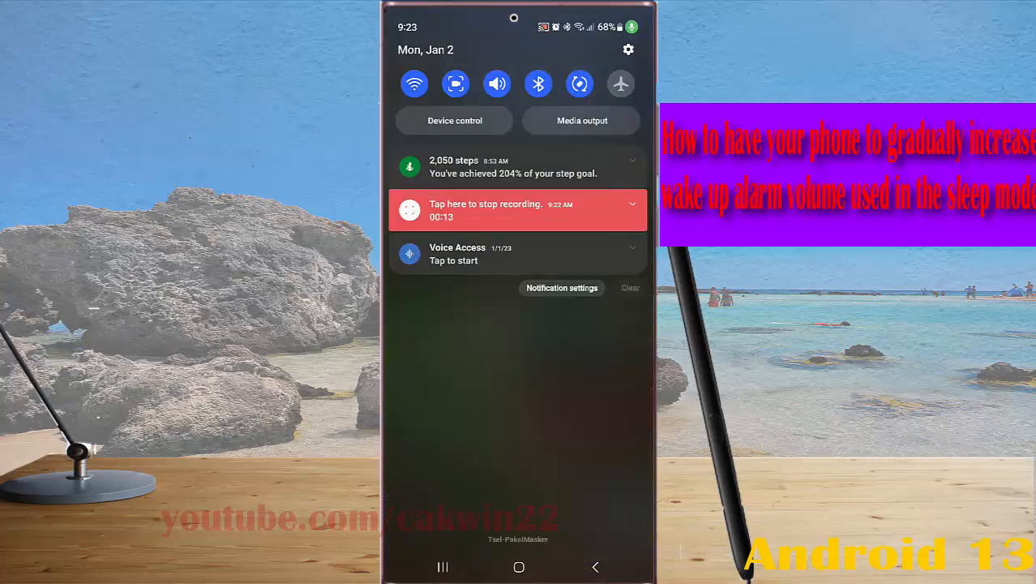
- Go to the Modes and Routines page listing Sleep, Driving, Exercise, Relax and Work
click(629, 48)
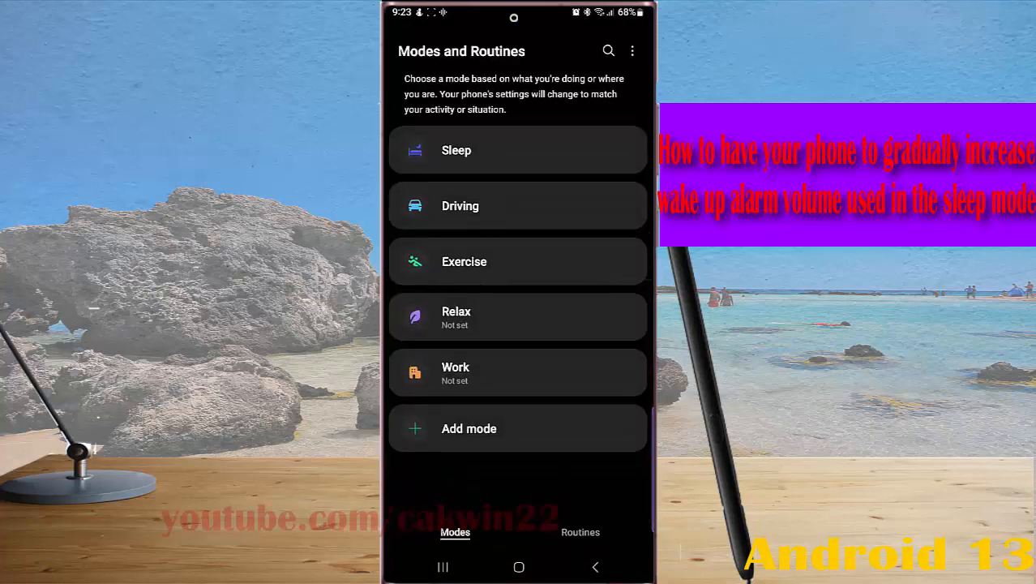
- Enter Sleep mode to reach its 9:00 PM–4:00 AM schedule with wake-up alarm
click(518, 149)
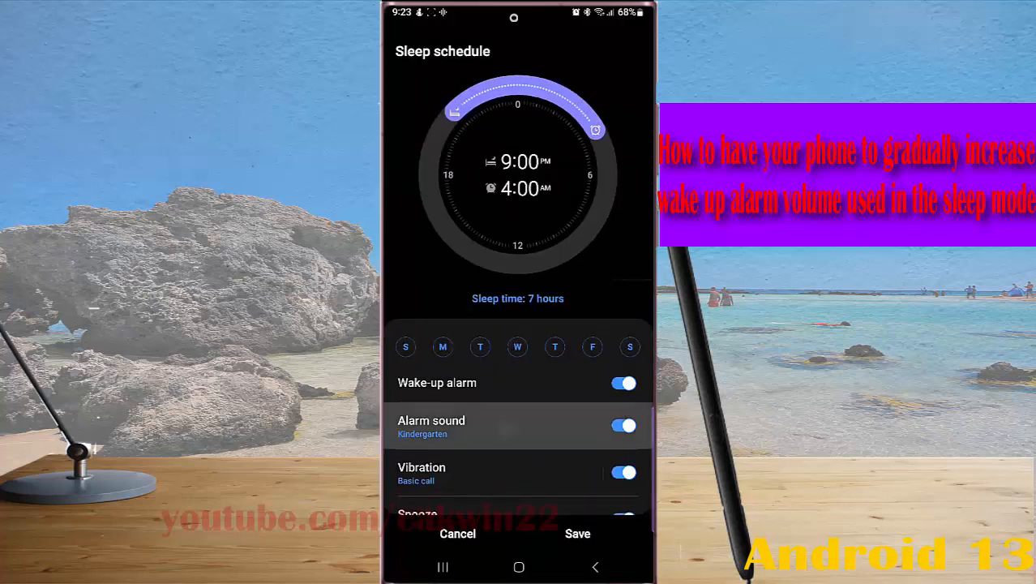
- Reach the wake-up alarm's Selected ringtone list, currently set to Kindergarten
click(432, 425)
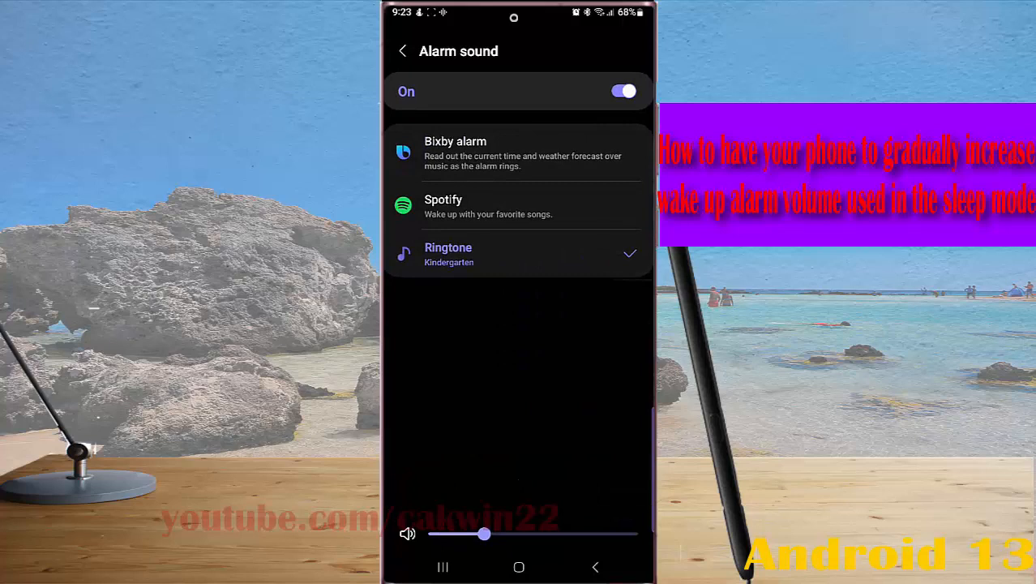
click(516, 253)
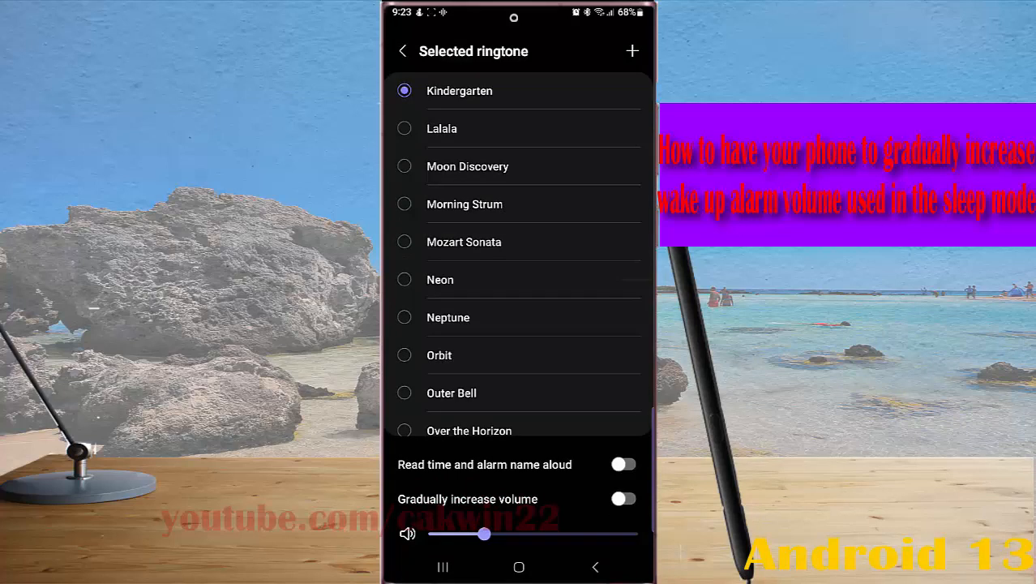
- Switch on 'Gradually increase volume' for the ringtone and save the sleep schedule
click(623, 499)
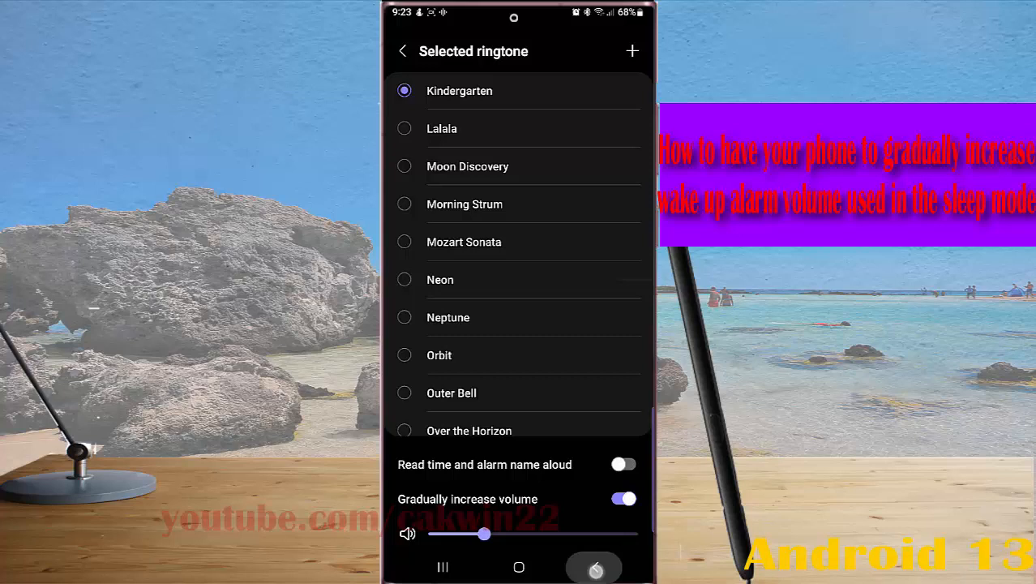
click(403, 51)
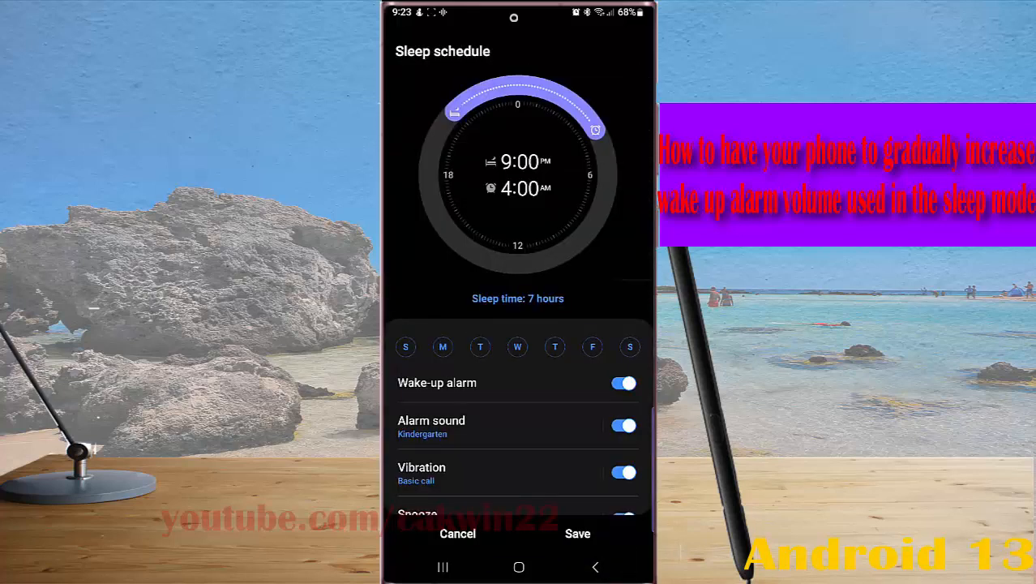
click(577, 532)
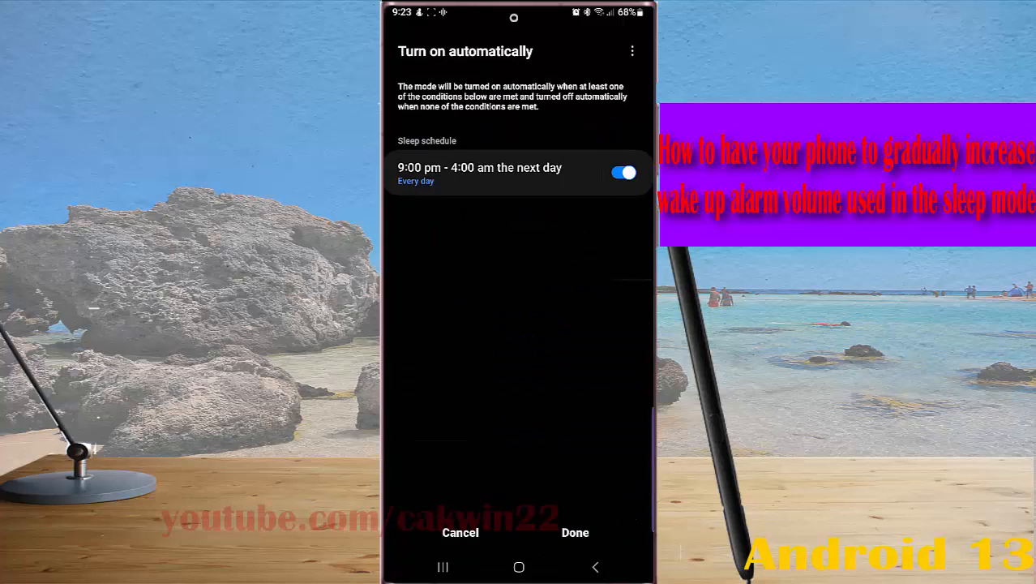